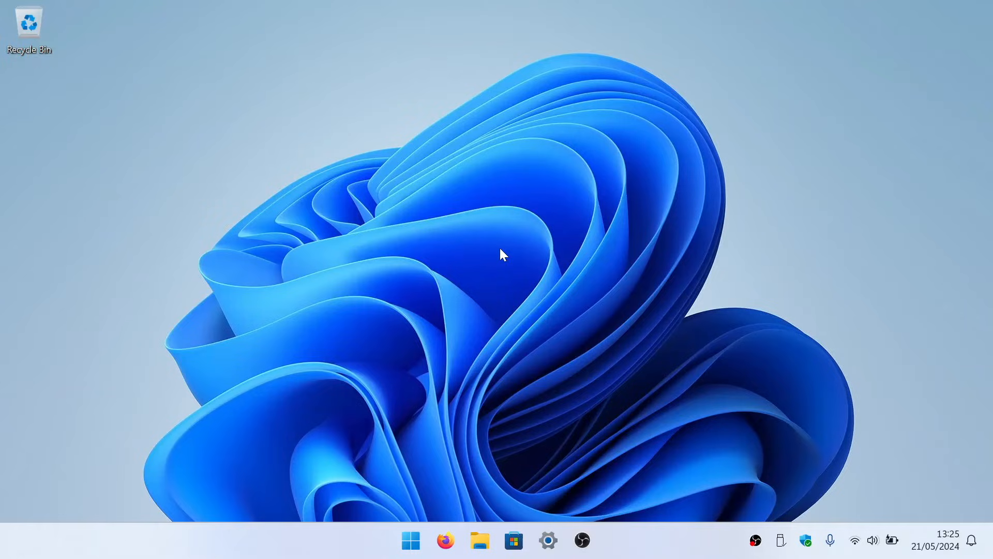
mouse_move(429, 302)
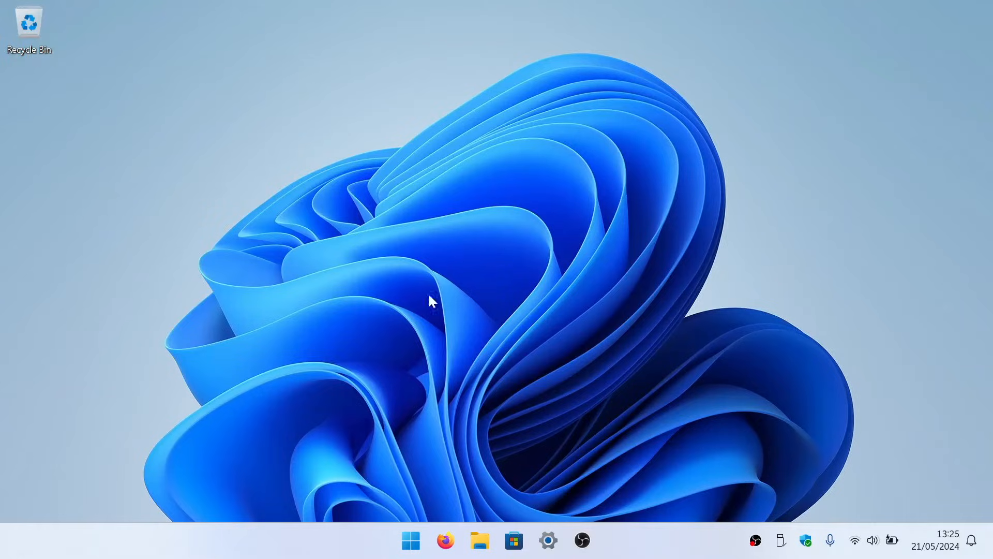
Launch Windows Terminal from Start by searching for "terminal"
left_click(410, 540)
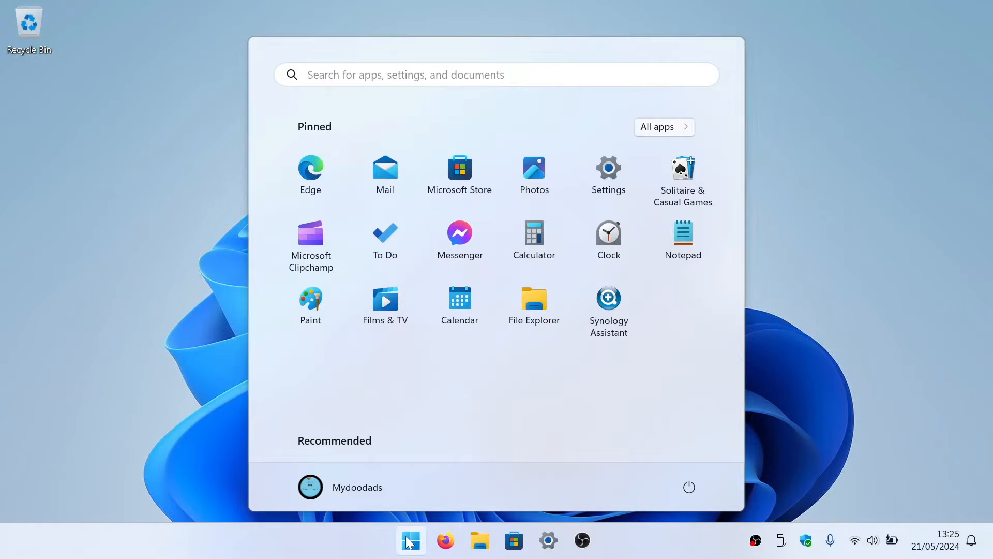
type("terminal")
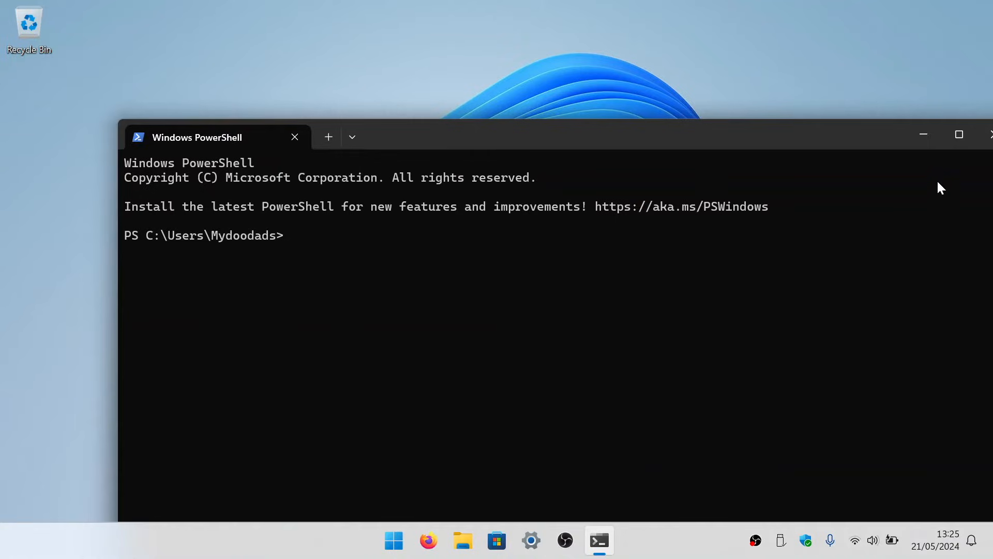
Maximize the terminal and run Get-DnsClientCache to list the cached domain records
left_click(959, 135)
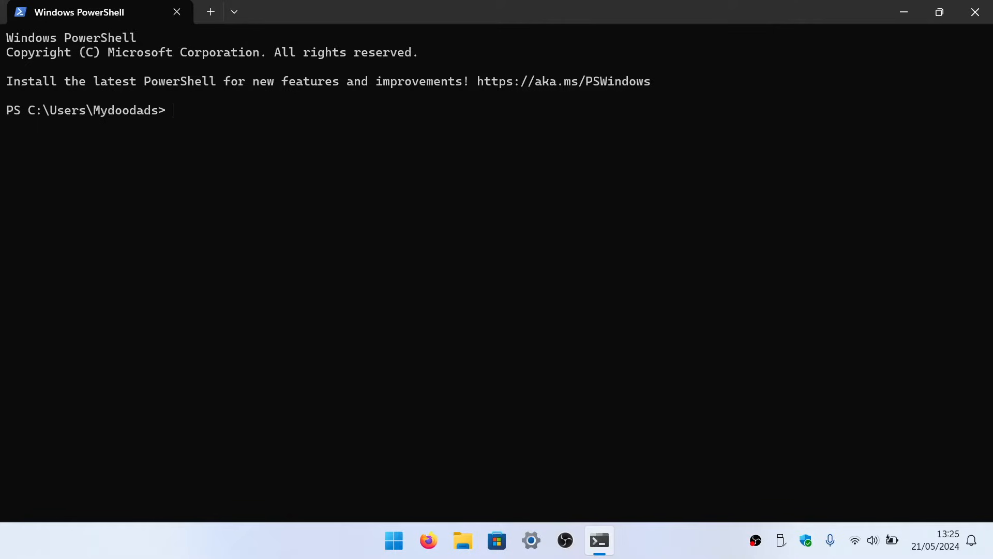
type("Get-")
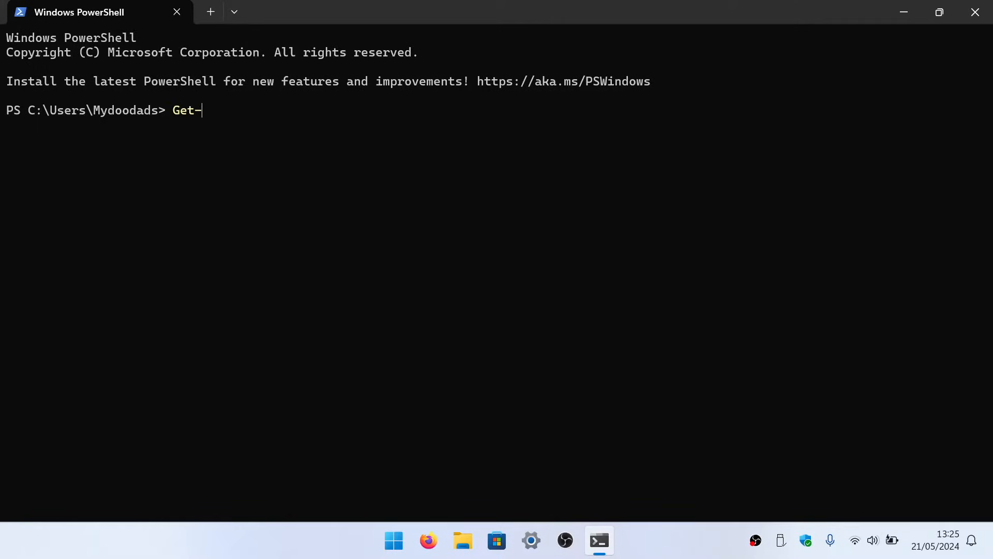
type("Dns")
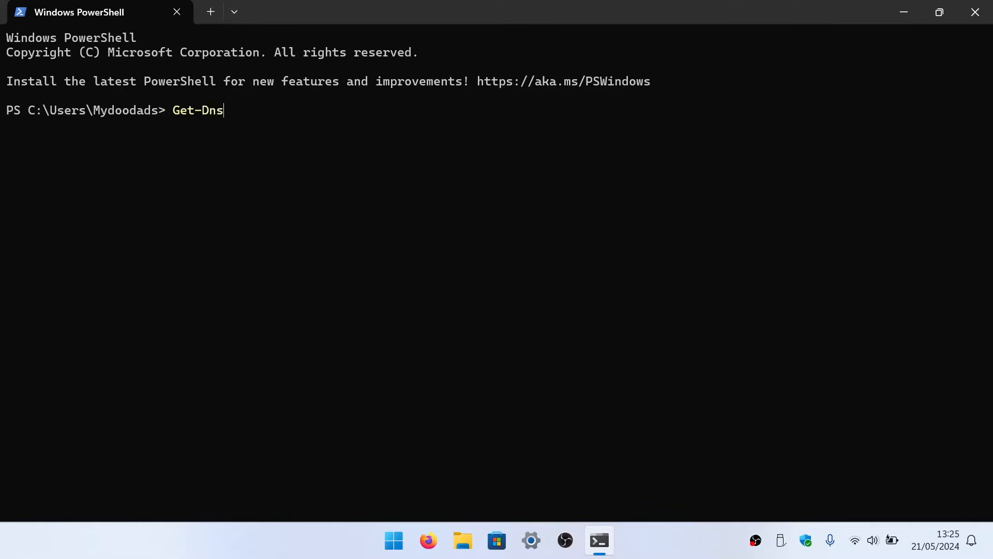
type("ClientCache")
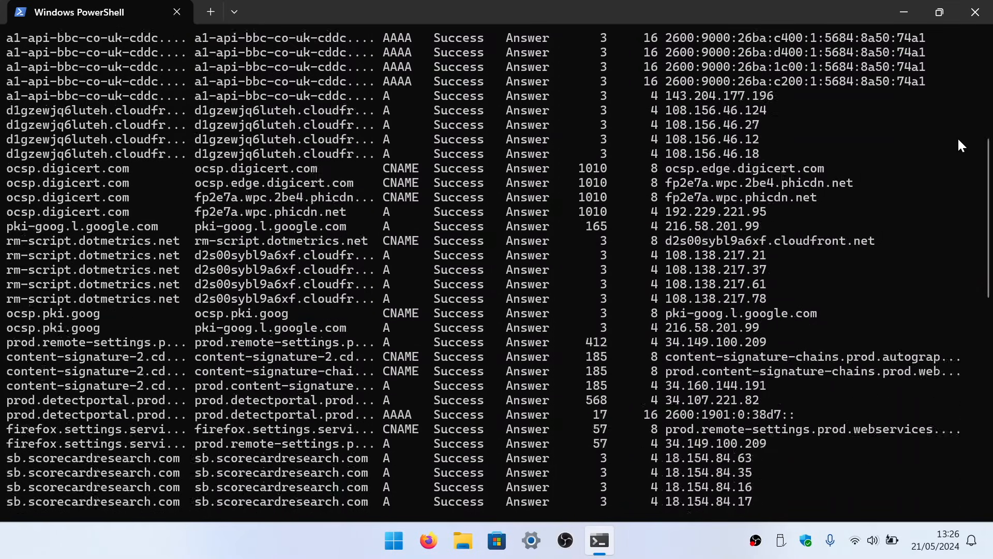
scroll("down", 3)
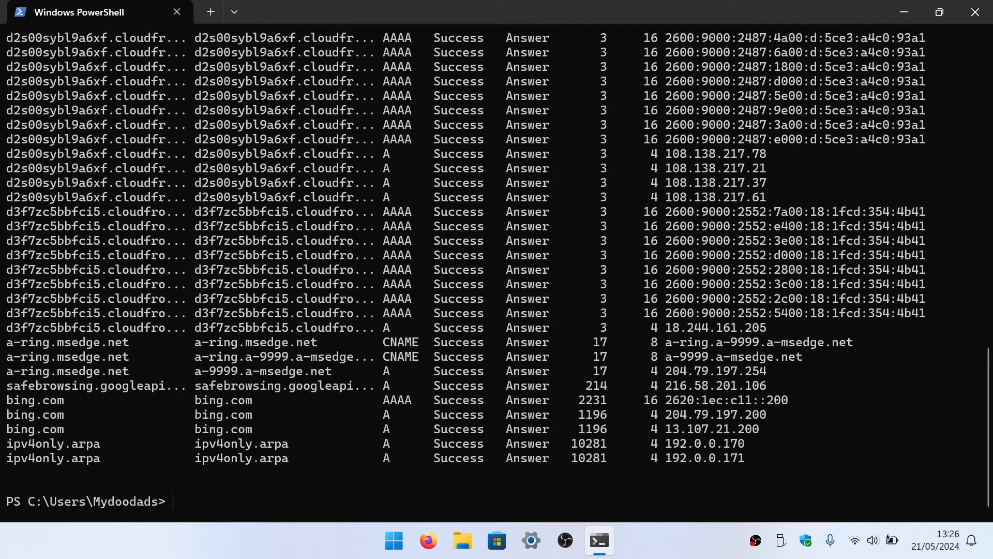
type("Clear-")
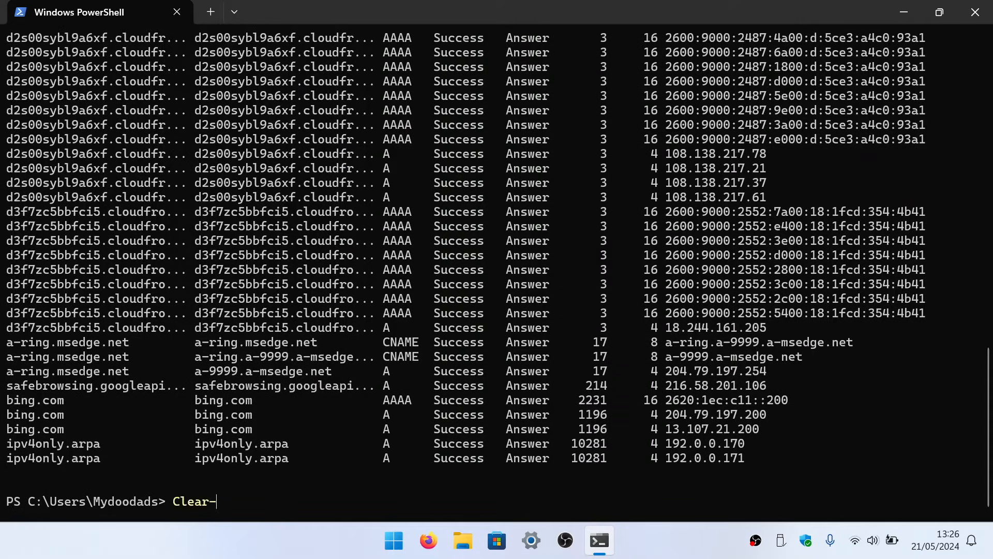
Run Clear-DnsClientCache to empty the DNS client cache
type("DnsClientCache")
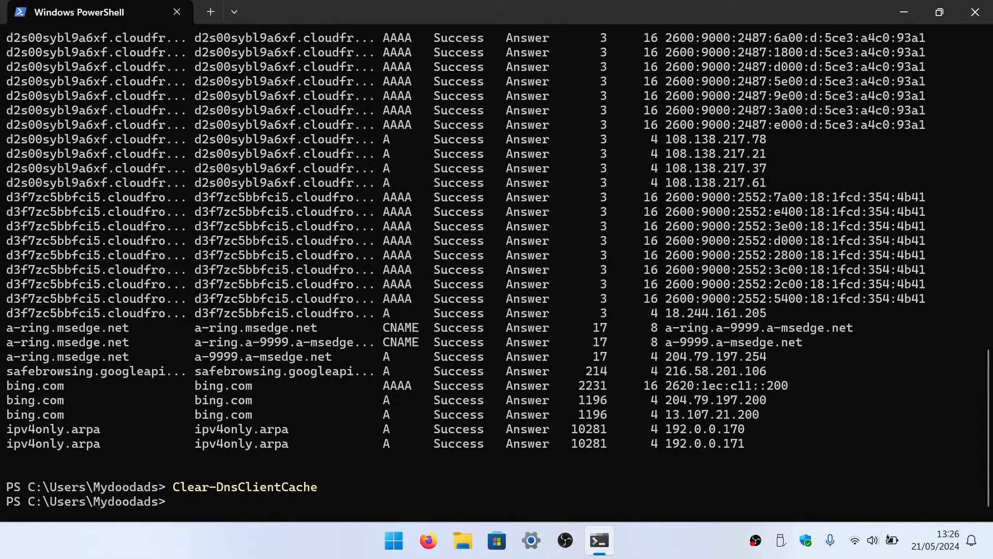
type("Clear-DnsClientCache")
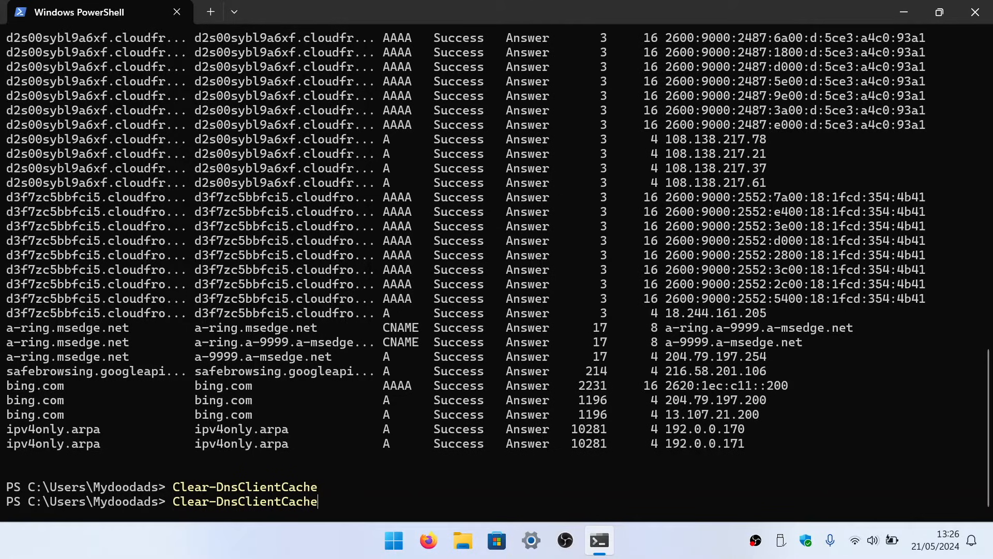
Run Get-DnsClientCache again, confirming only three Microsoft update records remain
type("Get-DnsClientCache")
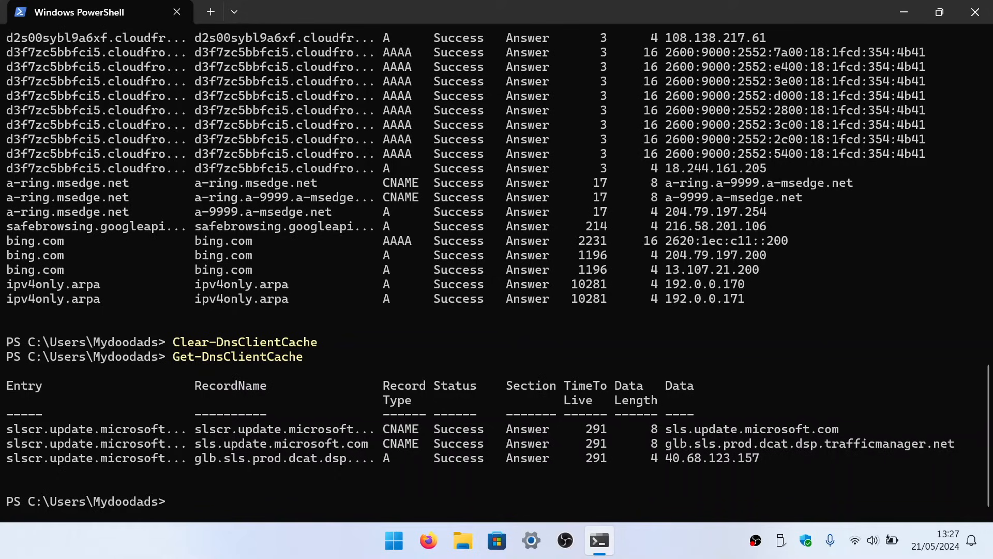
type("ex")
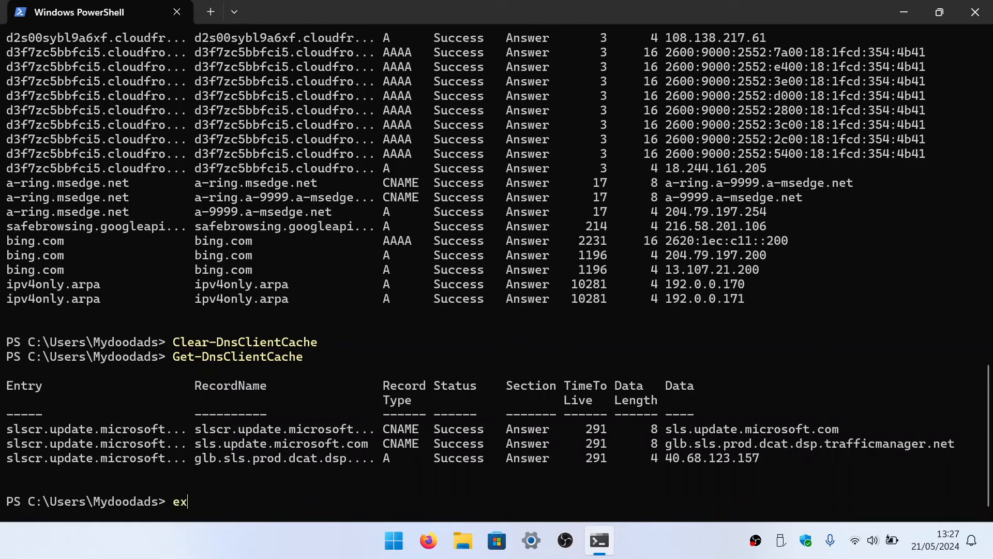
Run exit to close the terminal and return to the Windows 11 desktop
type("it")
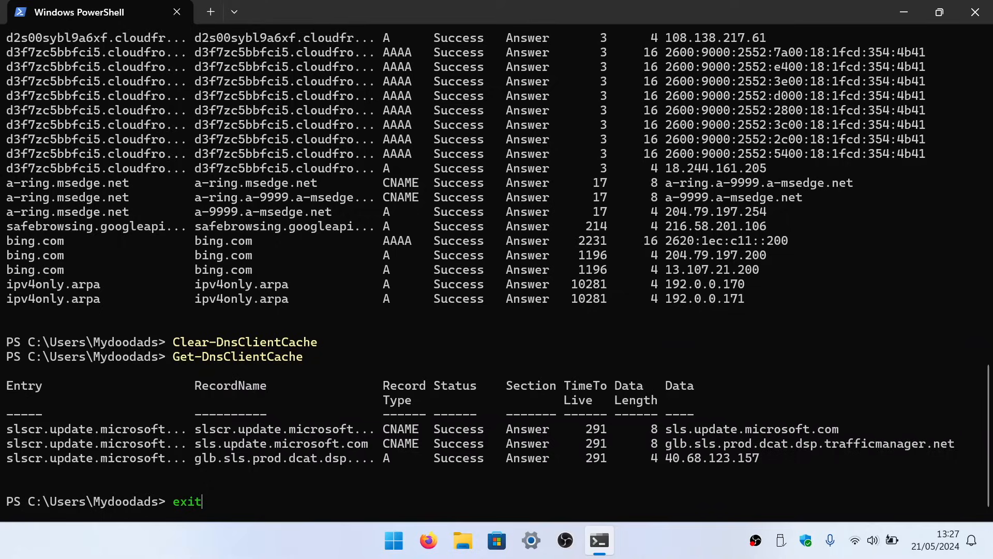
key("Return")
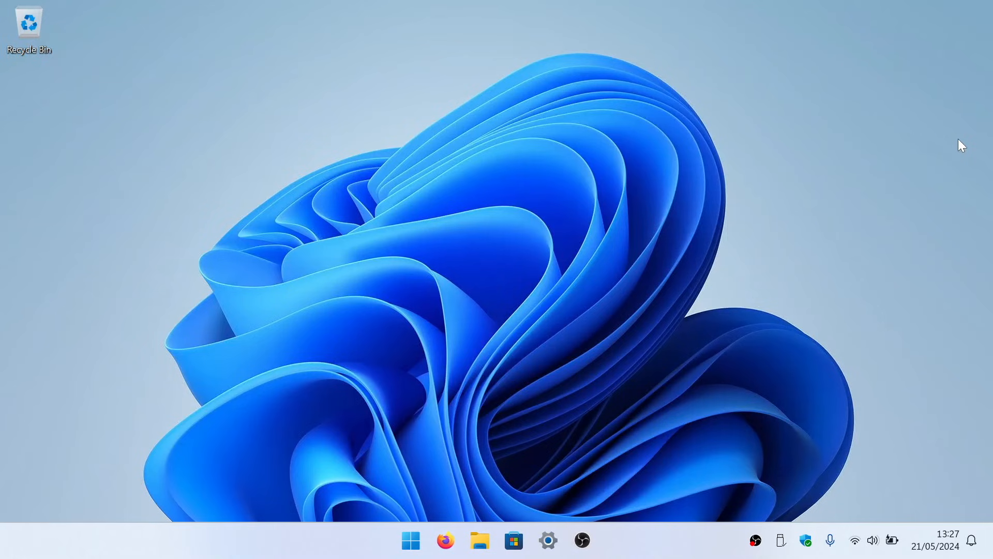